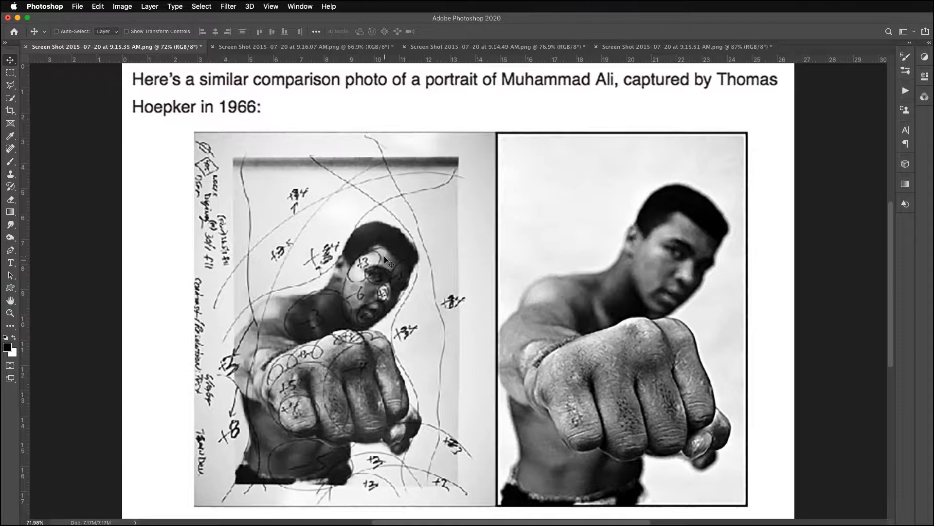
{"action": "mouse_move", "coordinate": [350, 284]}
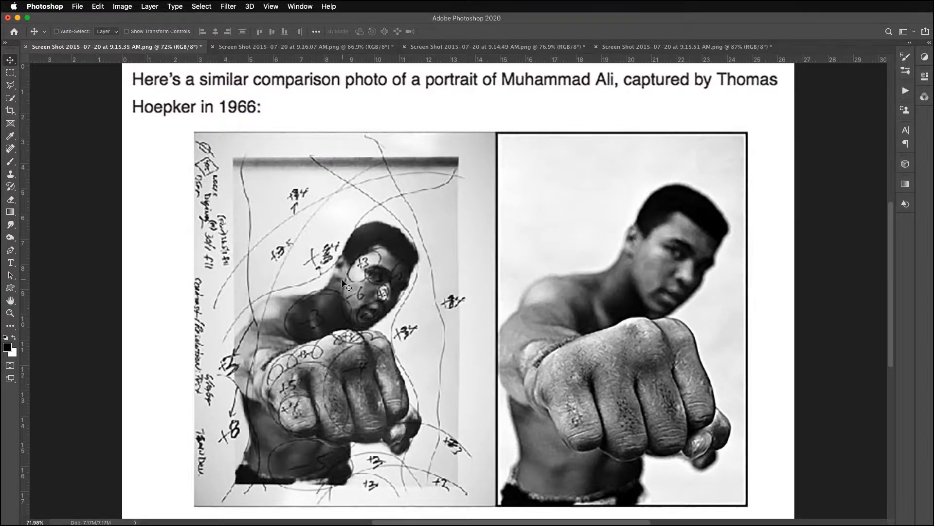
{"action": "mouse_move", "coordinate": [306, 351]}
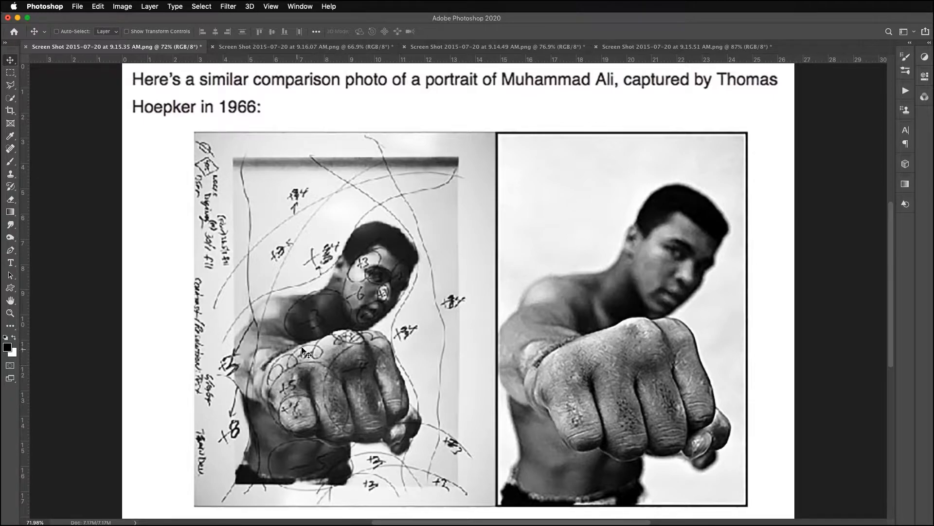
{"action": "mouse_move", "coordinate": [409, 486]}
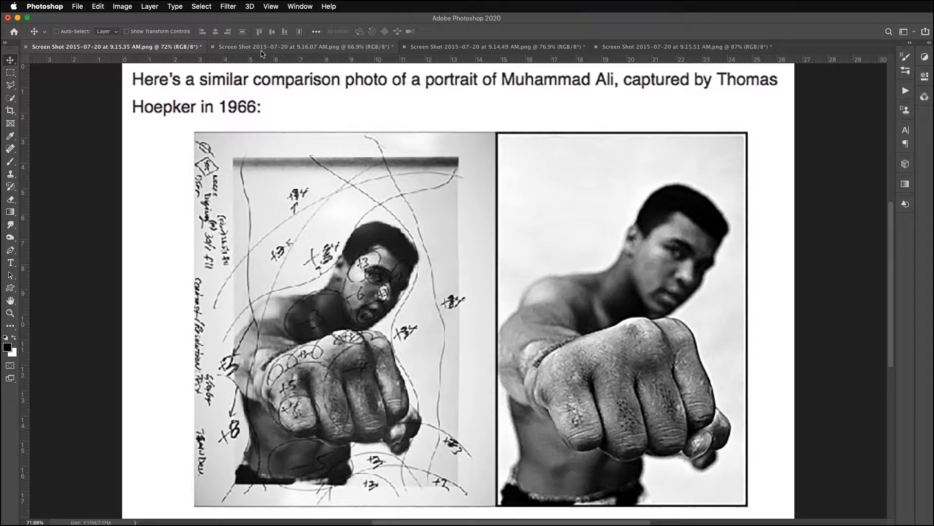
Switch to the car-window portrait comparison (Screen Shot 9.16.07 AM)
{"action": "left_click", "coordinate": [303, 47]}
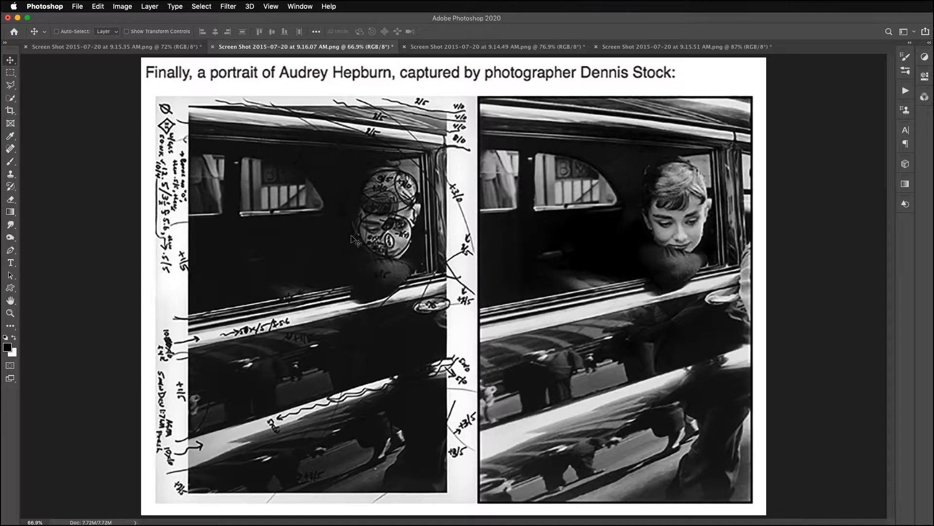
{"action": "mouse_move", "coordinate": [410, 419]}
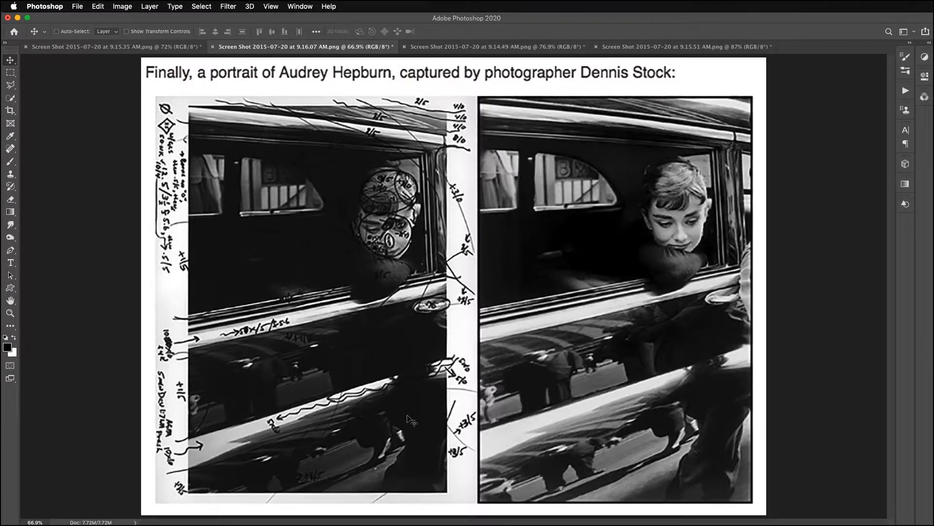
{"action": "mouse_move", "coordinate": [352, 351]}
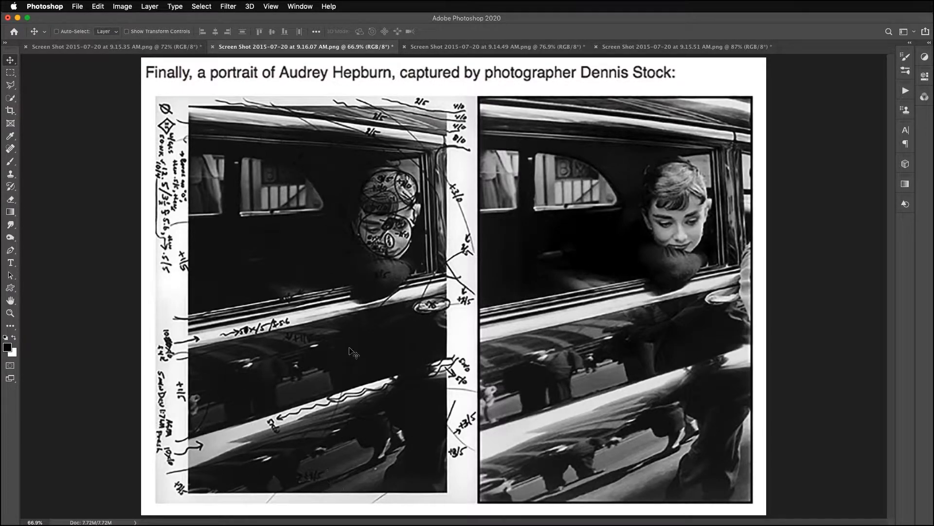
Switch to the rainy street scene comparison (Screen Shot 9.14.49 AM)
{"action": "left_click", "coordinate": [496, 47]}
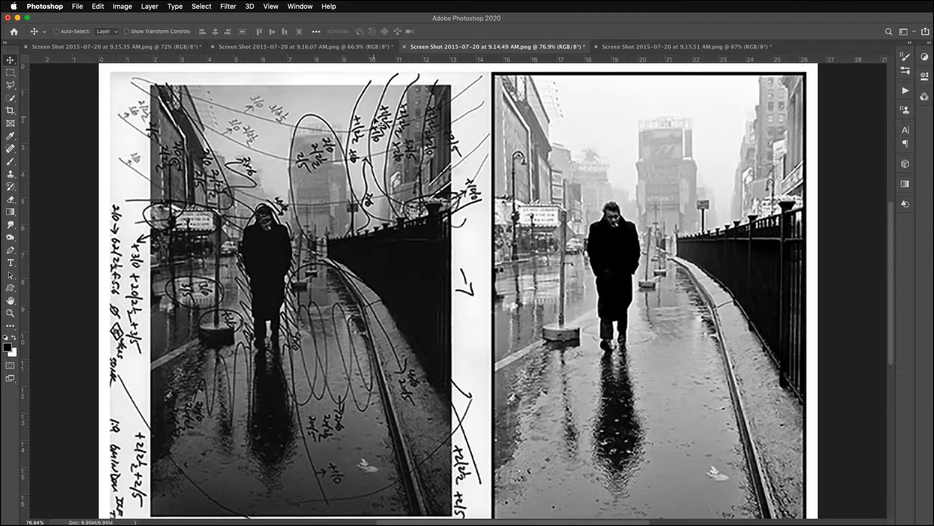
{"action": "mouse_move", "coordinate": [640, 474]}
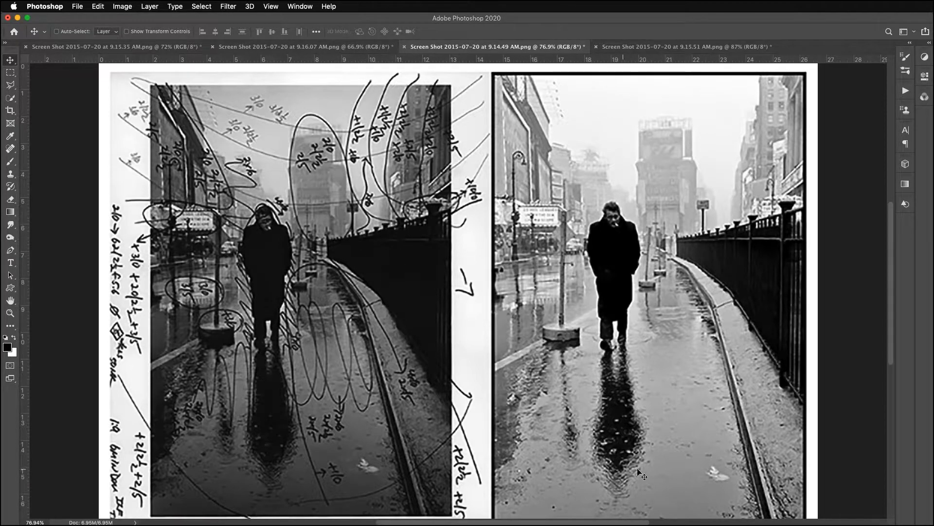
{"action": "mouse_move", "coordinate": [798, 231]}
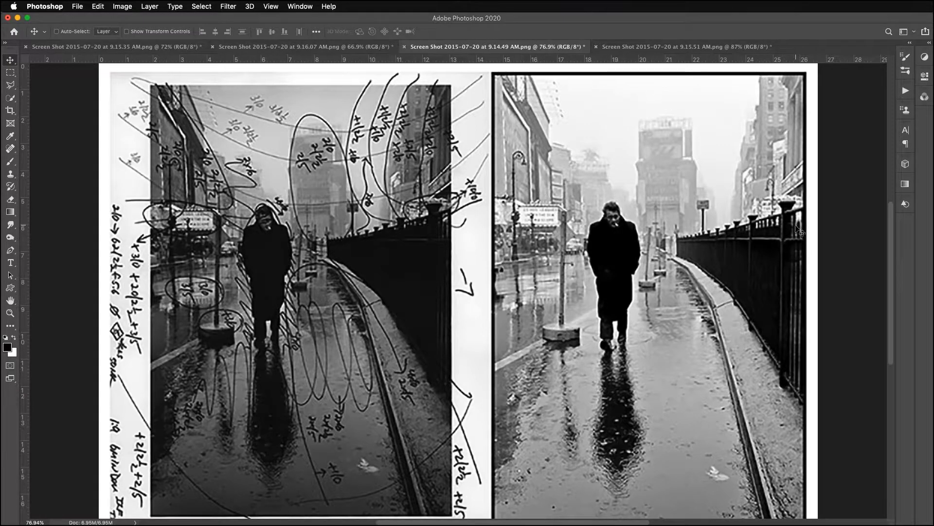
{"action": "mouse_move", "coordinate": [694, 211]}
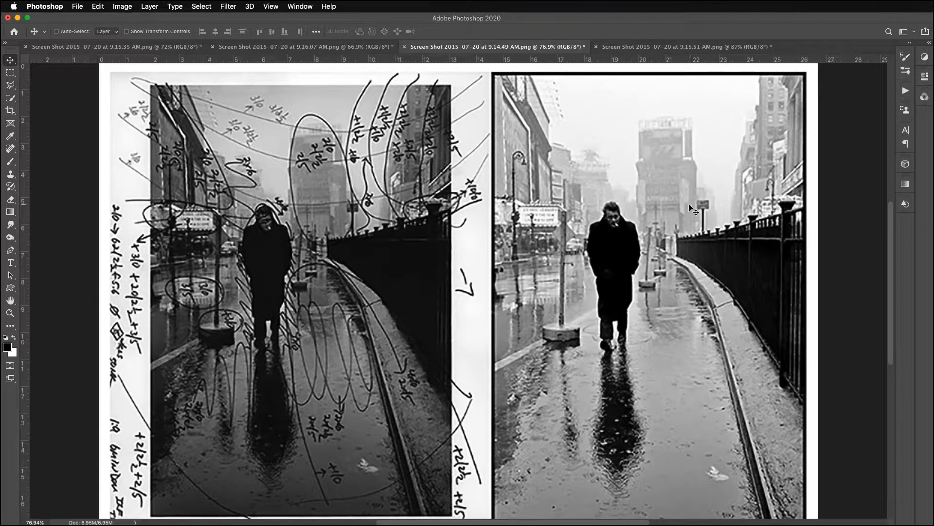
{"action": "mouse_move", "coordinate": [634, 508]}
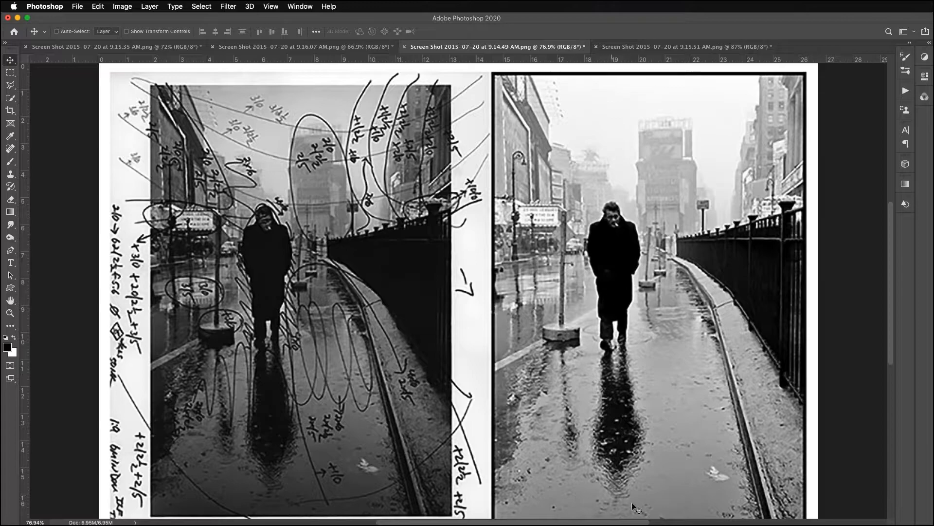
{"action": "mouse_move", "coordinate": [571, 372]}
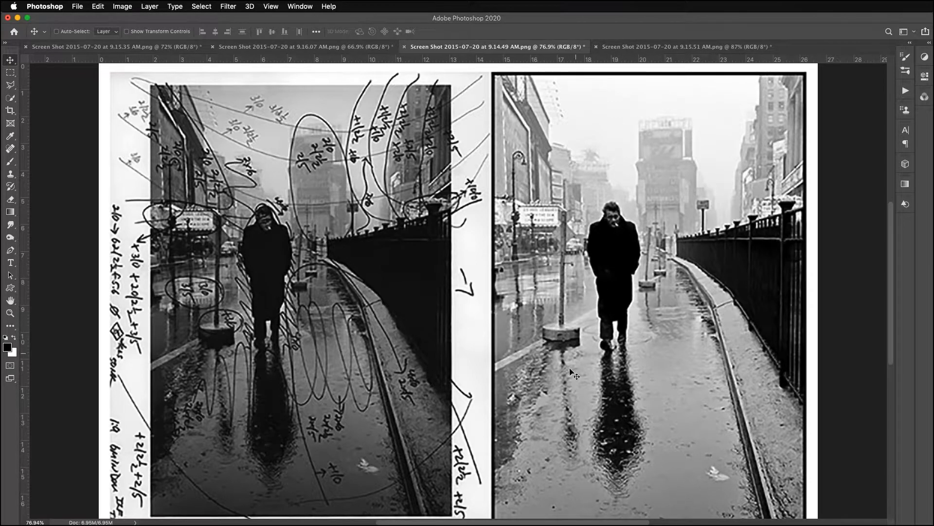
{"action": "mouse_move", "coordinate": [646, 405]}
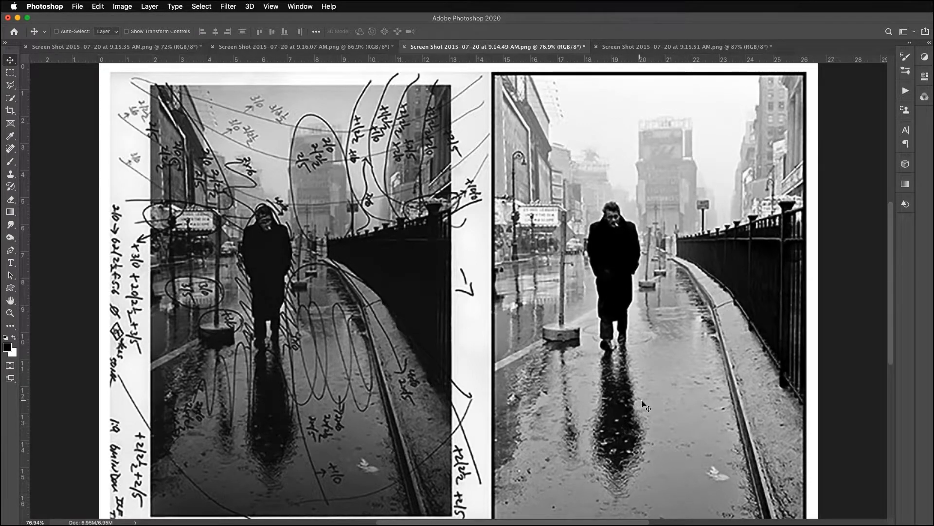
{"action": "mouse_move", "coordinate": [668, 62]}
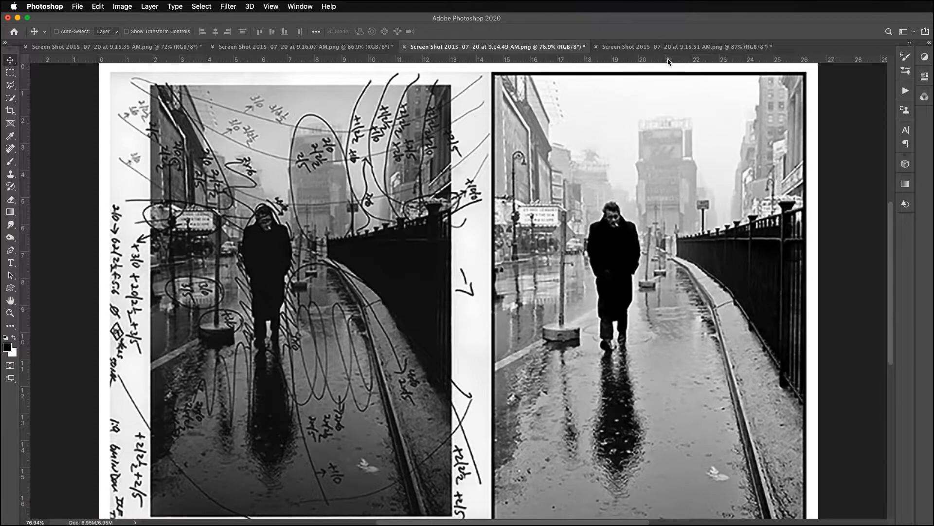
Switch to the march-on-Washington portrait comparison (Screen Shot 9.15.51 AM)
{"action": "left_click", "coordinate": [685, 47]}
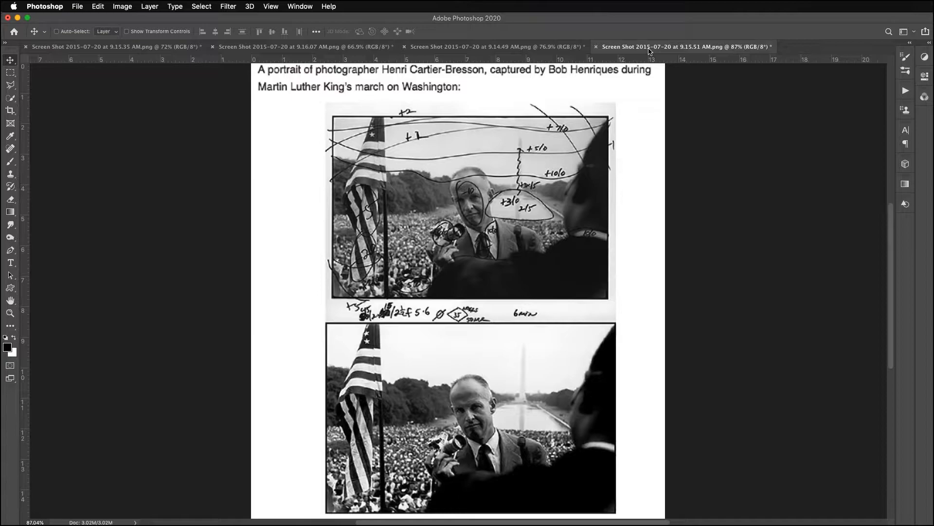
{"action": "mouse_move", "coordinate": [718, 166]}
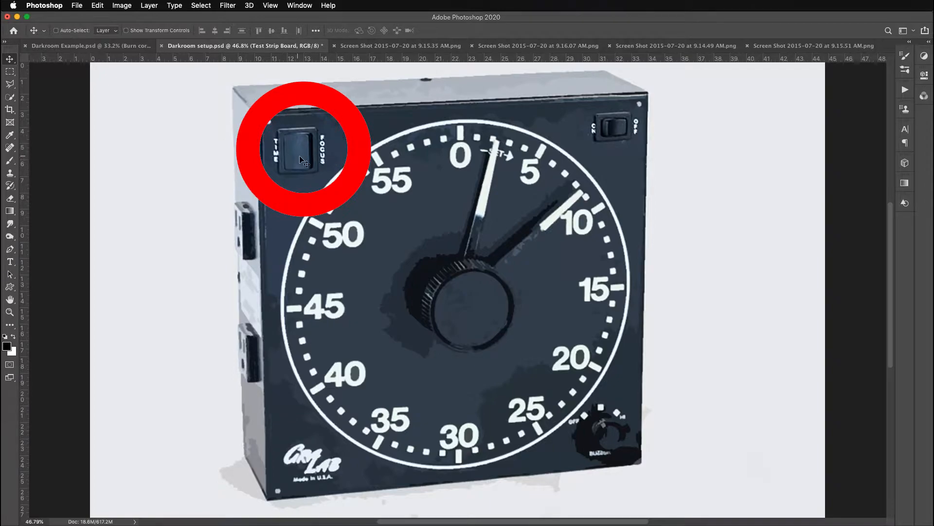
{"action": "mouse_move", "coordinate": [327, 166]}
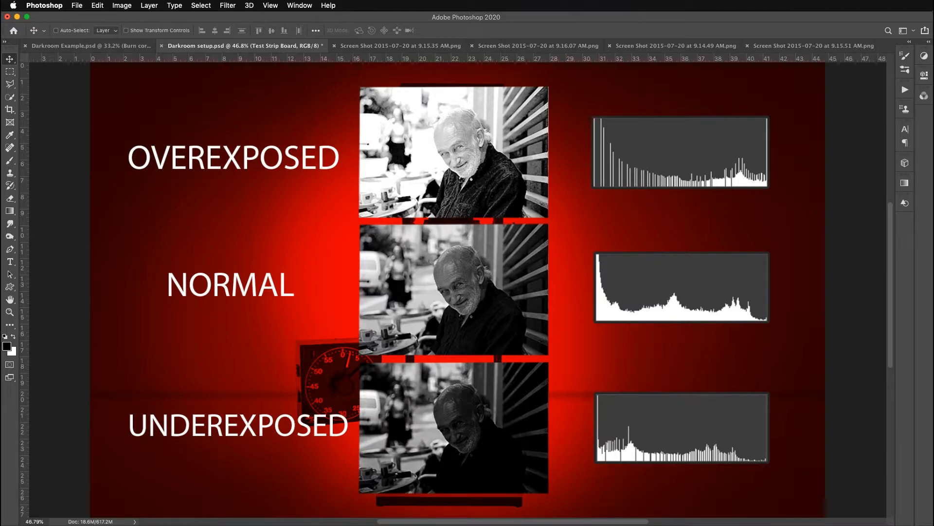
{"action": "mouse_move", "coordinate": [434, 310]}
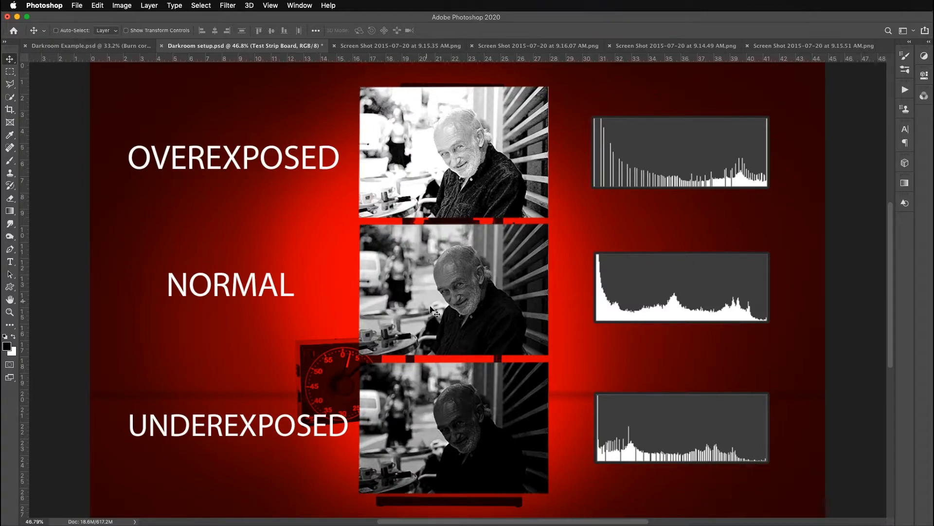
{"action": "mouse_move", "coordinate": [476, 367]}
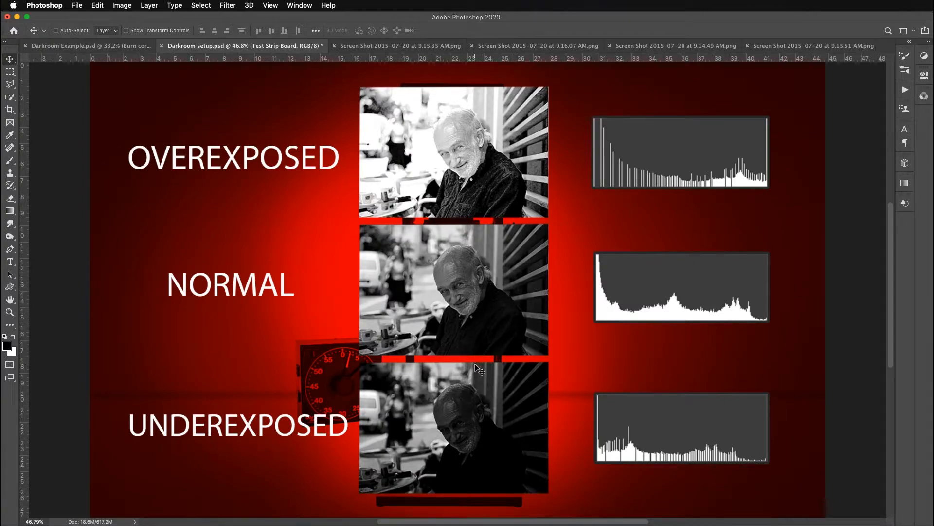
{"action": "mouse_move", "coordinate": [486, 245]}
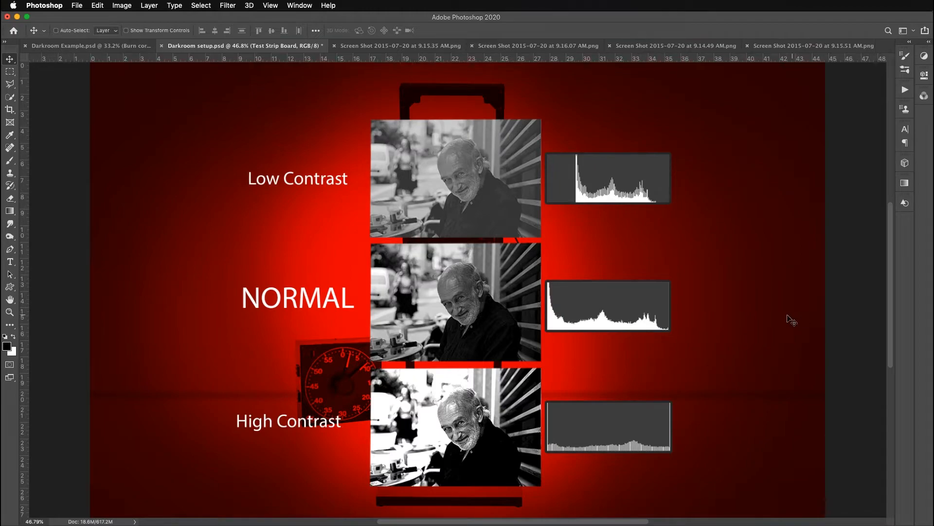
{"action": "mouse_move", "coordinate": [558, 331]}
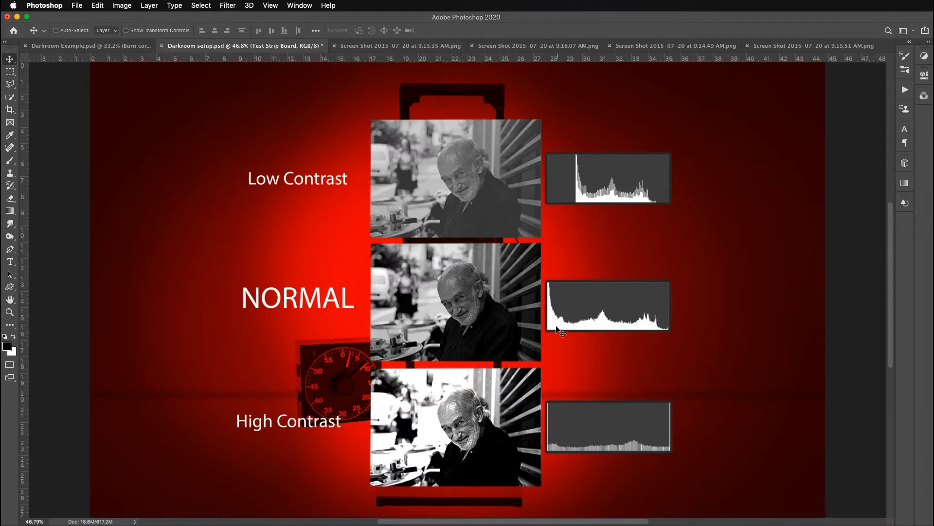
{"action": "mouse_move", "coordinate": [554, 441]}
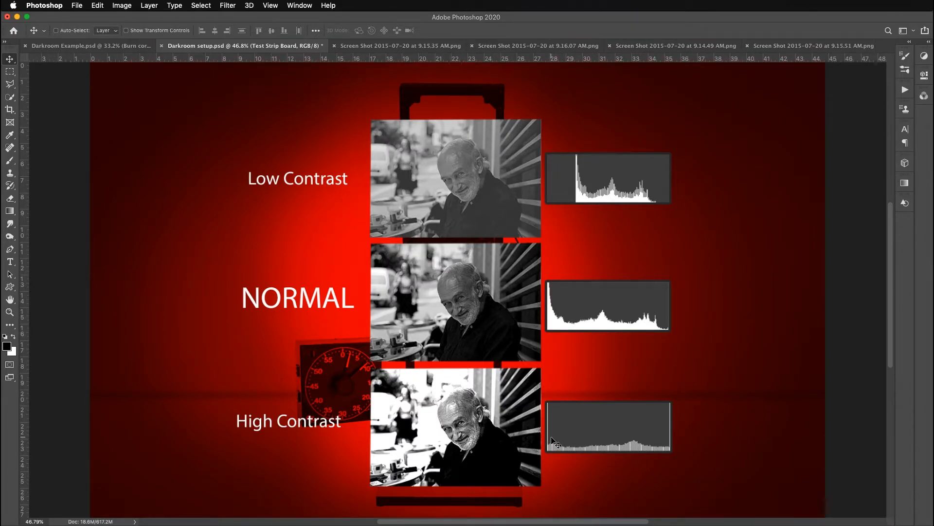
{"action": "mouse_move", "coordinate": [670, 420]}
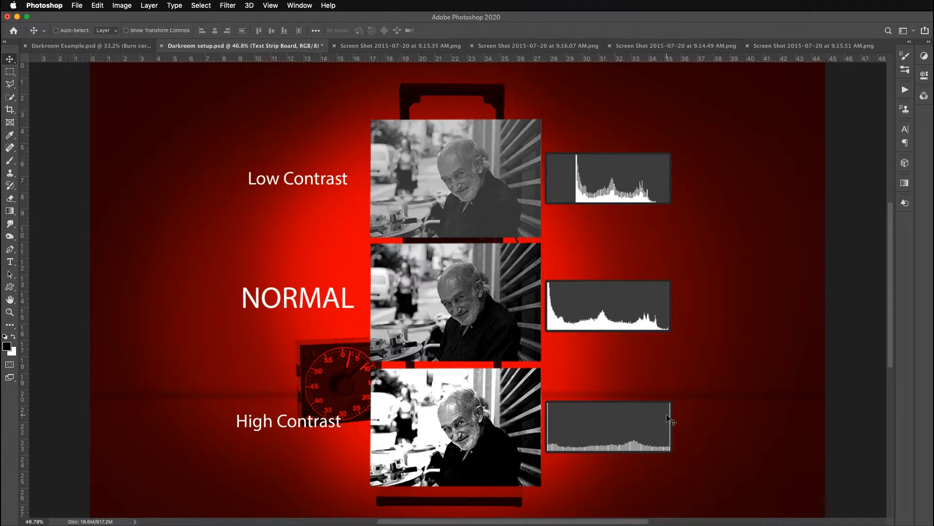
{"action": "mouse_move", "coordinate": [587, 451]}
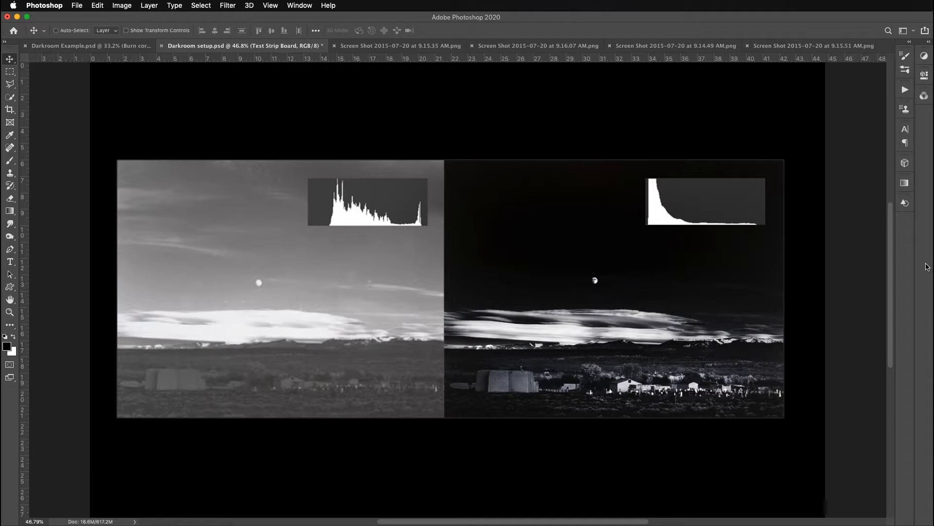
{"action": "mouse_move", "coordinate": [384, 250]}
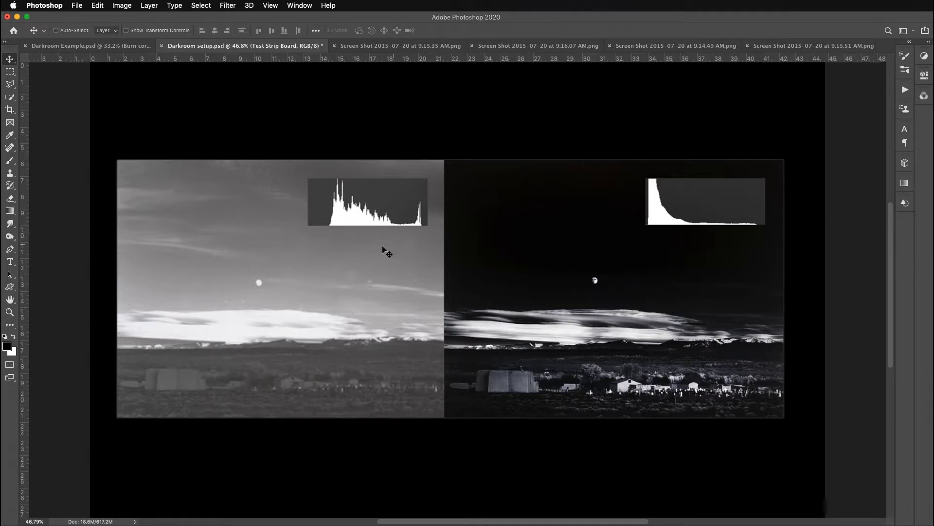
{"action": "mouse_move", "coordinate": [384, 374]}
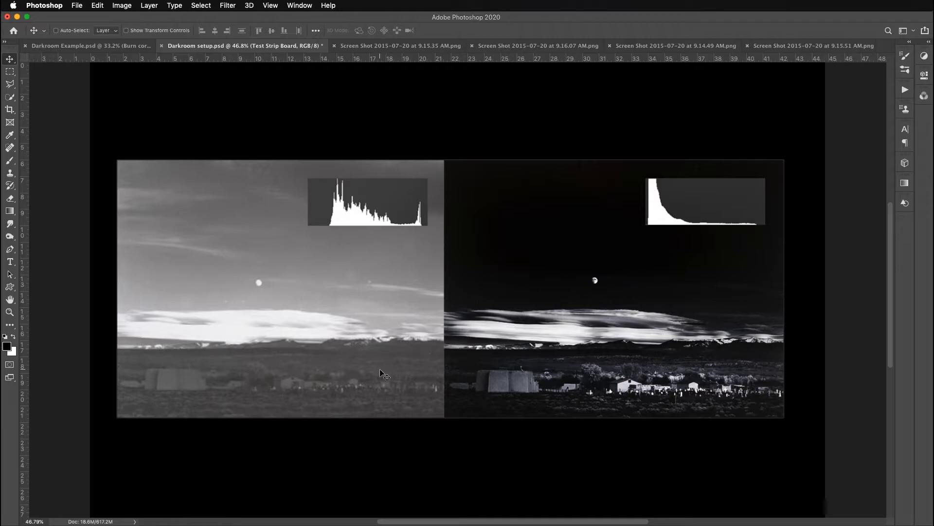
{"action": "mouse_move", "coordinate": [413, 398]}
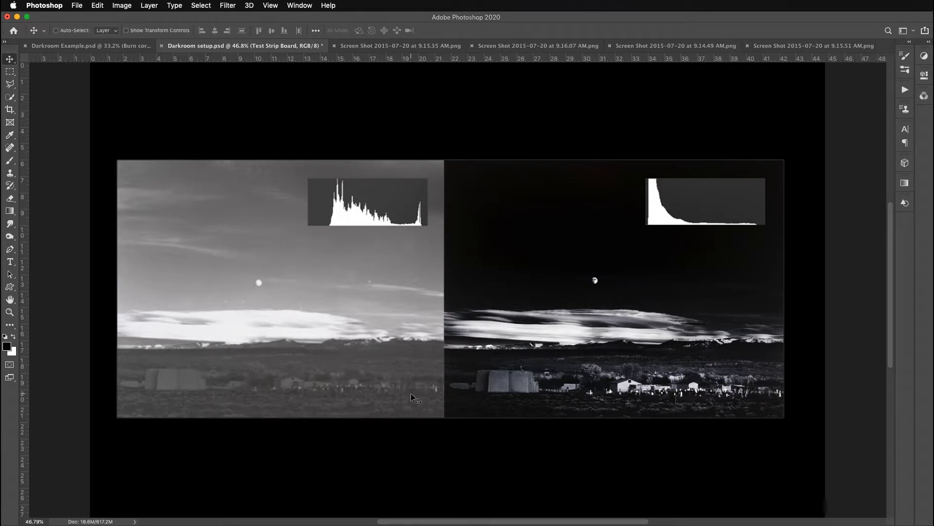
{"action": "mouse_move", "coordinate": [308, 313]}
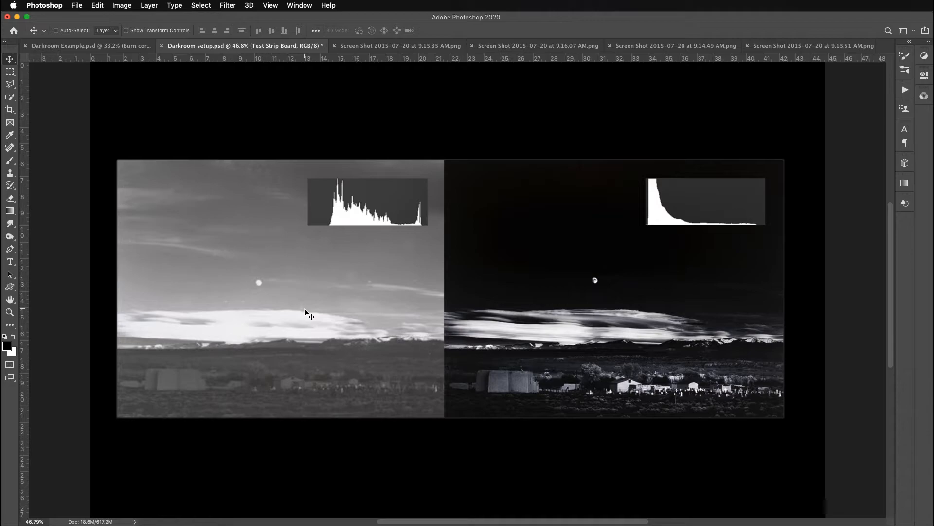
{"action": "mouse_move", "coordinate": [468, 269]}
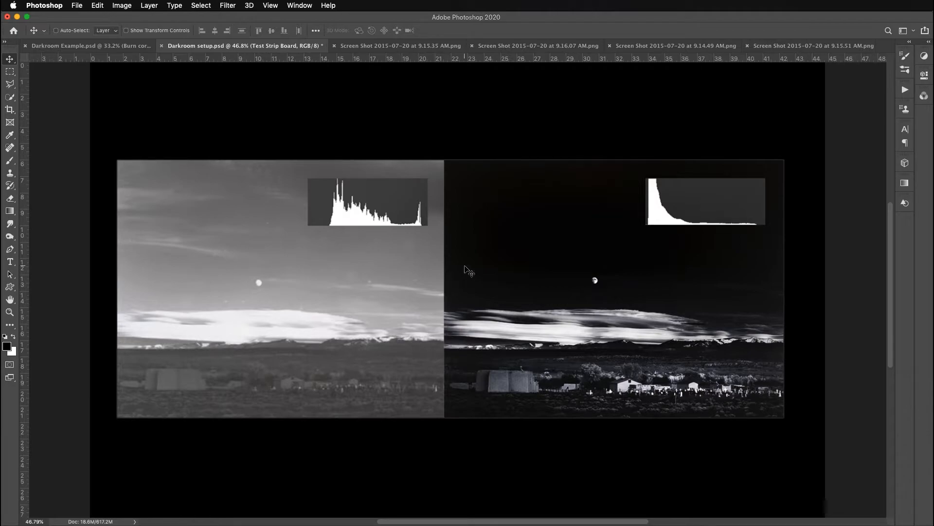
{"action": "mouse_move", "coordinate": [730, 245]}
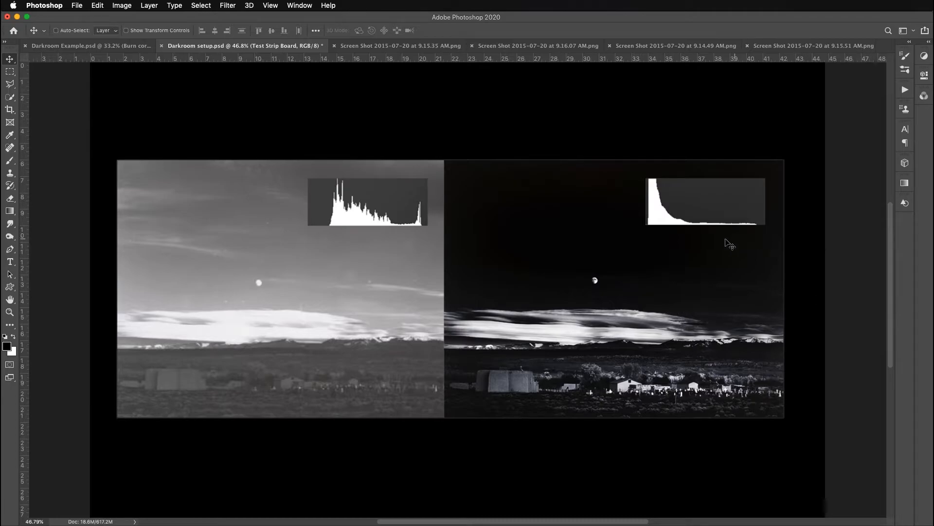
{"action": "mouse_move", "coordinate": [659, 299]}
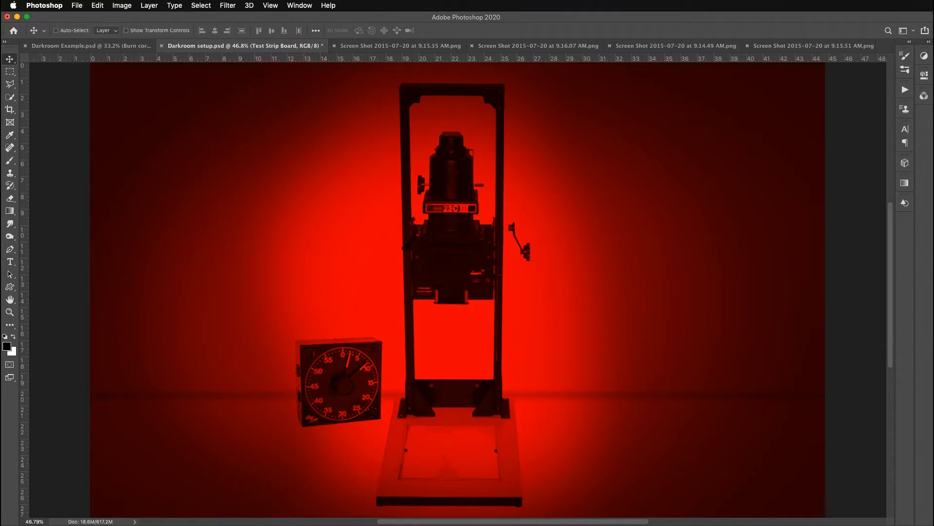
Switch to Darkroom Example.psd showing the portrait test strip banded 2–14 secs
{"action": "left_click", "coordinate": [90, 46]}
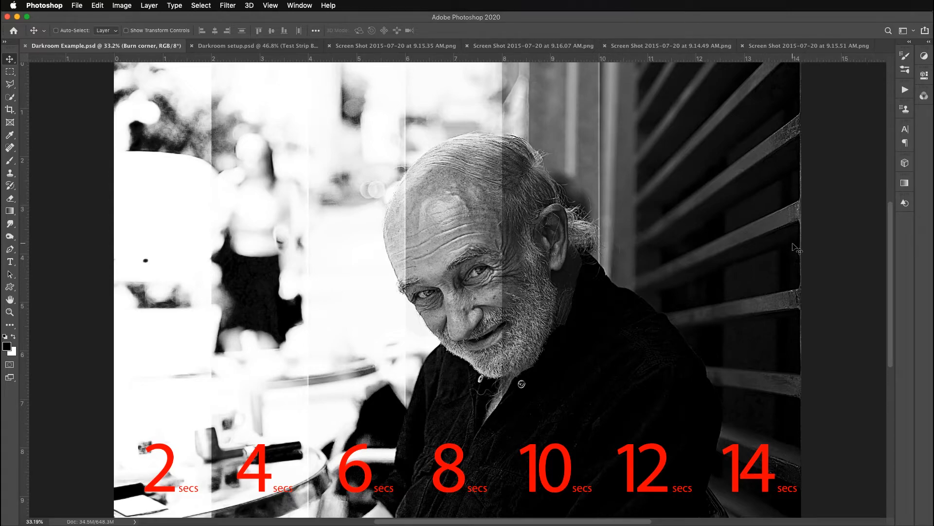
{"action": "mouse_move", "coordinate": [763, 352]}
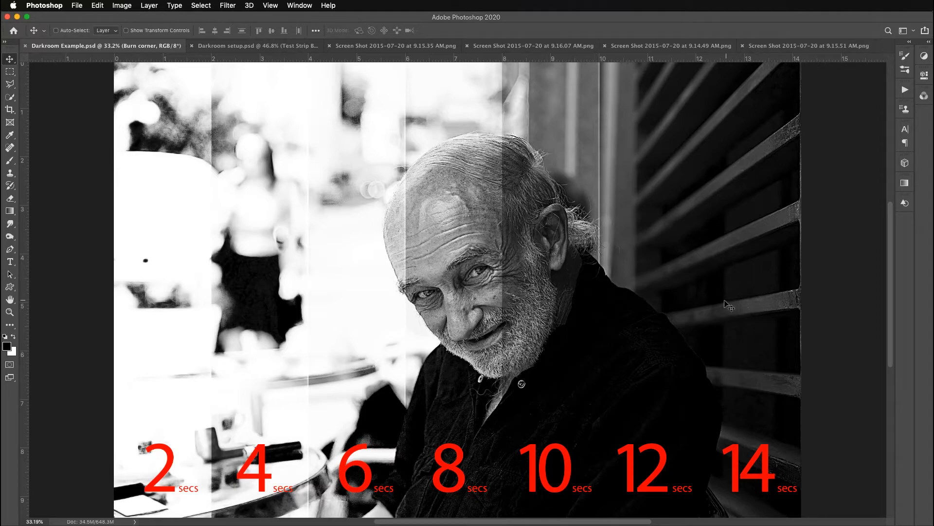
{"action": "mouse_move", "coordinate": [284, 317]}
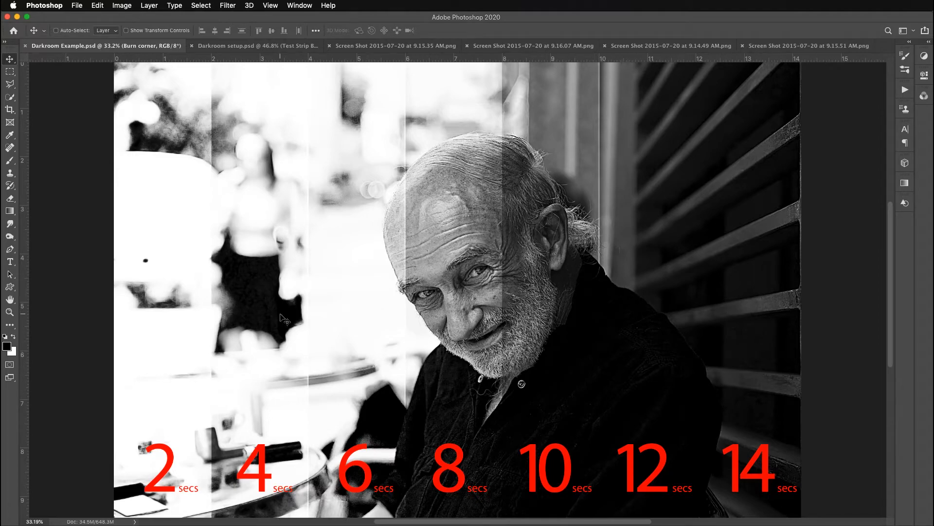
{"action": "mouse_move", "coordinate": [285, 304]}
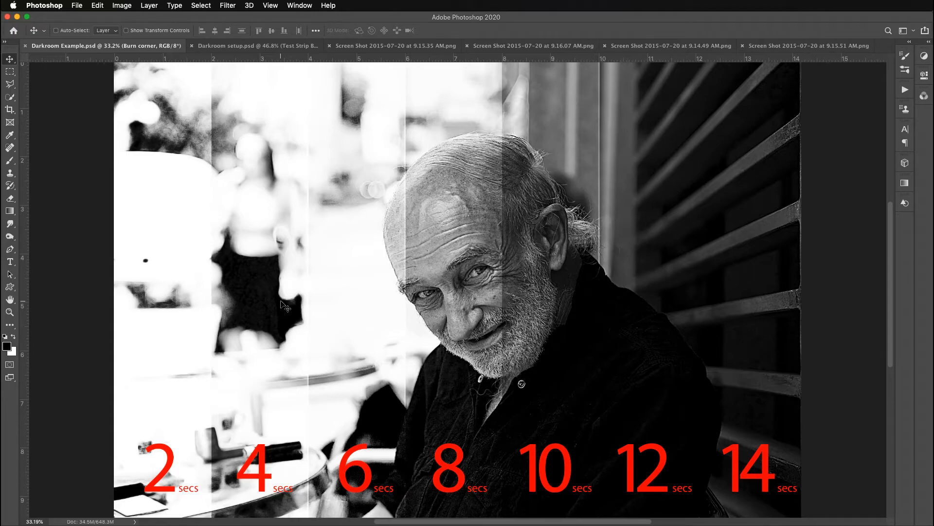
{"action": "mouse_move", "coordinate": [494, 484]}
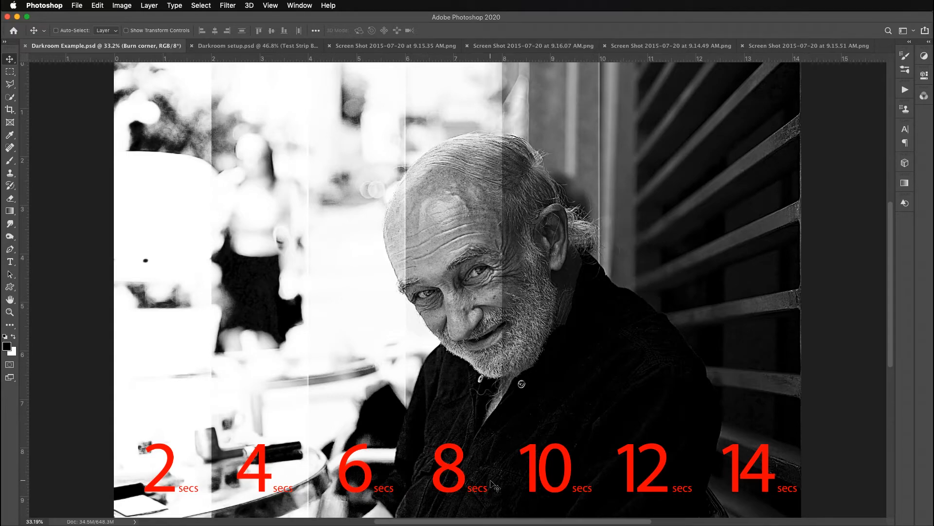
{"action": "mouse_move", "coordinate": [339, 315]}
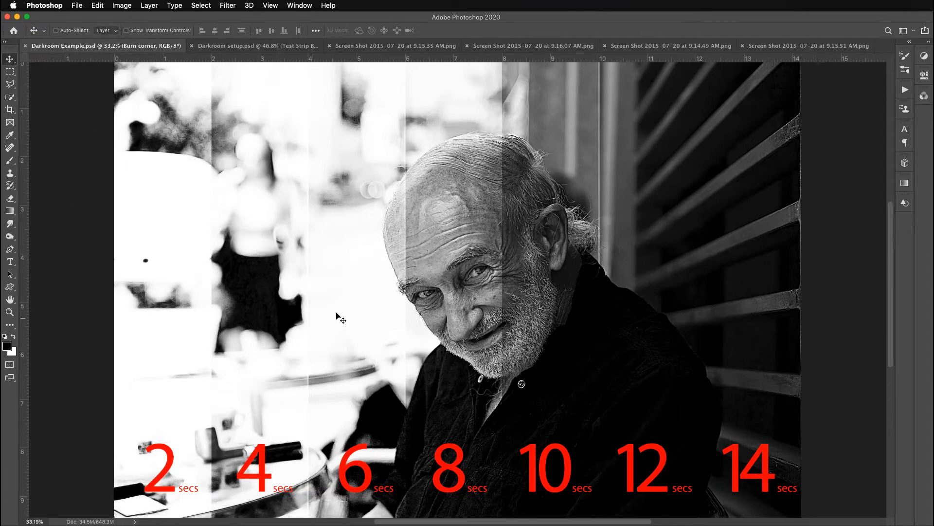
{"action": "mouse_move", "coordinate": [471, 78]}
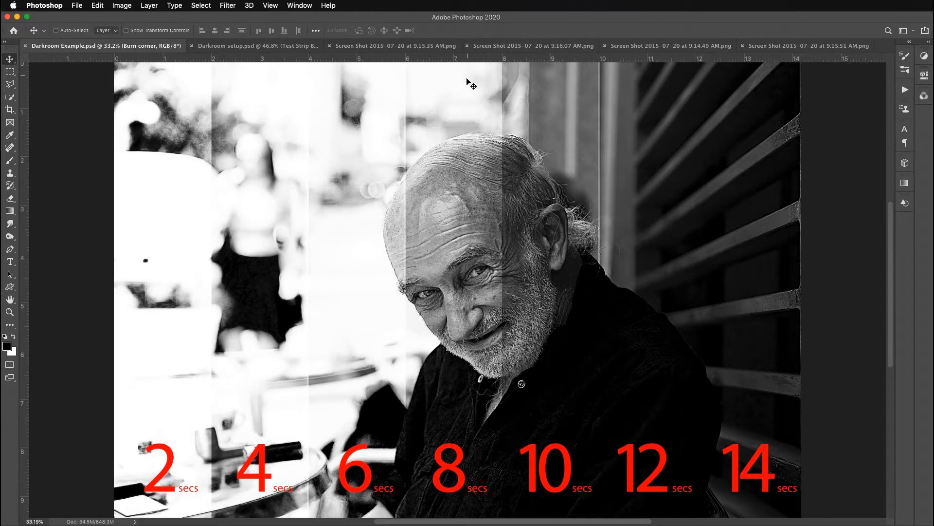
{"action": "mouse_move", "coordinate": [506, 447]}
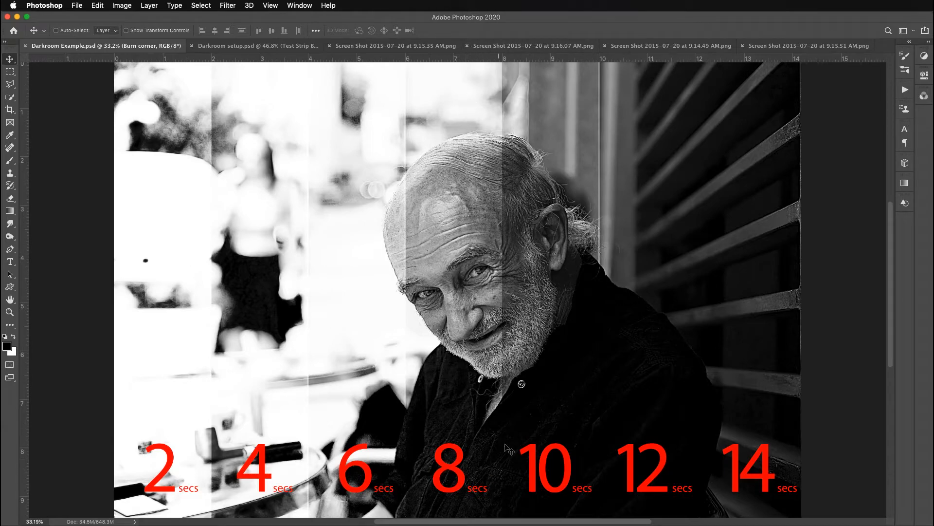
{"action": "mouse_move", "coordinate": [587, 259]}
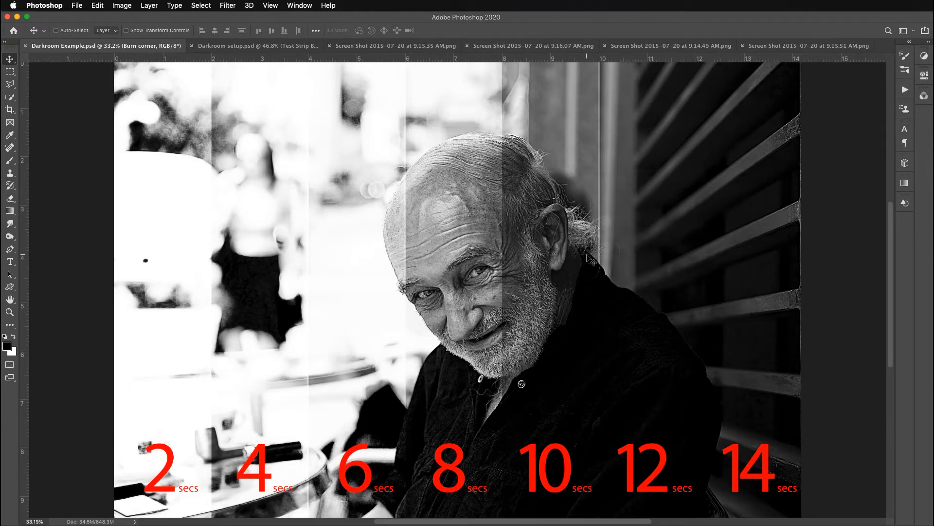
{"action": "mouse_move", "coordinate": [396, 315]}
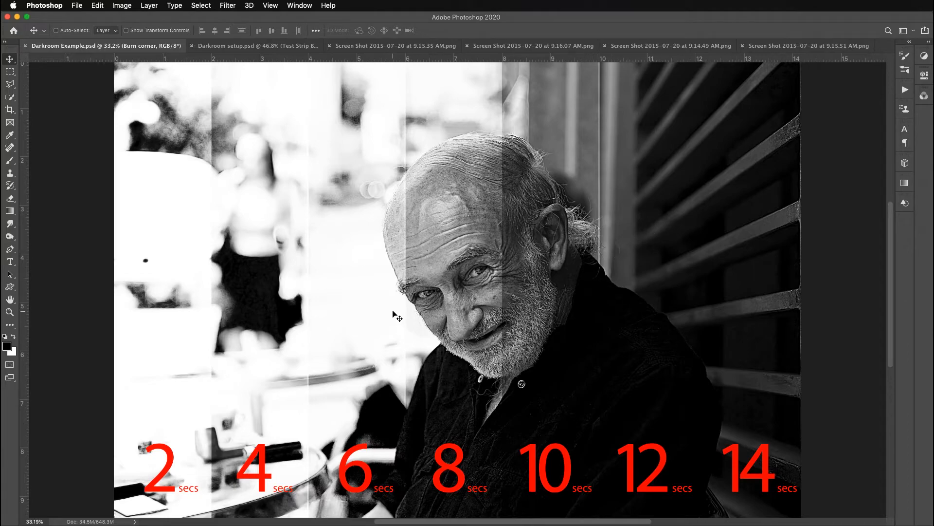
{"action": "mouse_move", "coordinate": [372, 132]}
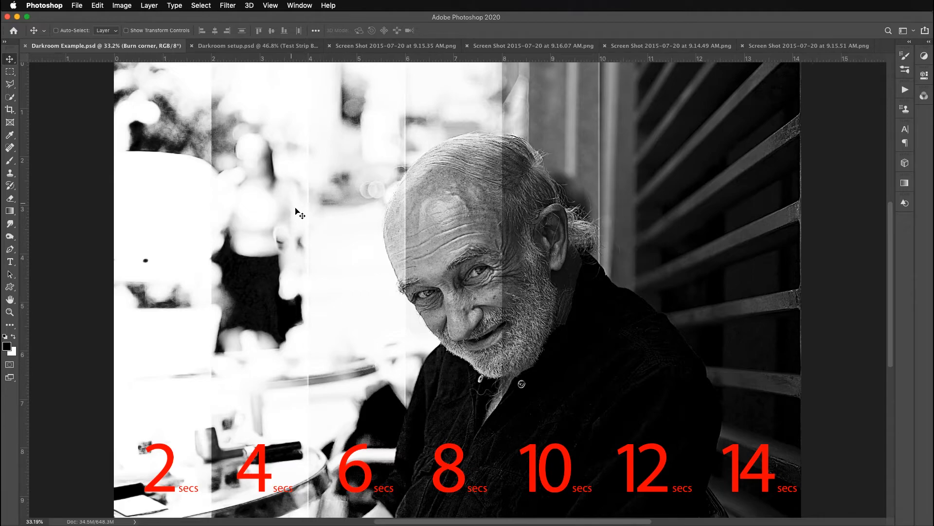
{"action": "mouse_move", "coordinate": [440, 333]}
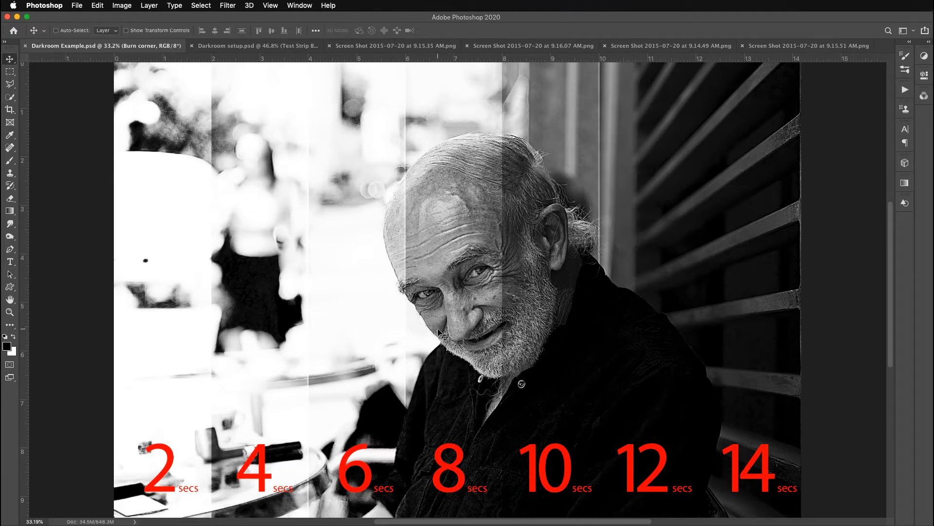
{"action": "mouse_move", "coordinate": [532, 274]}
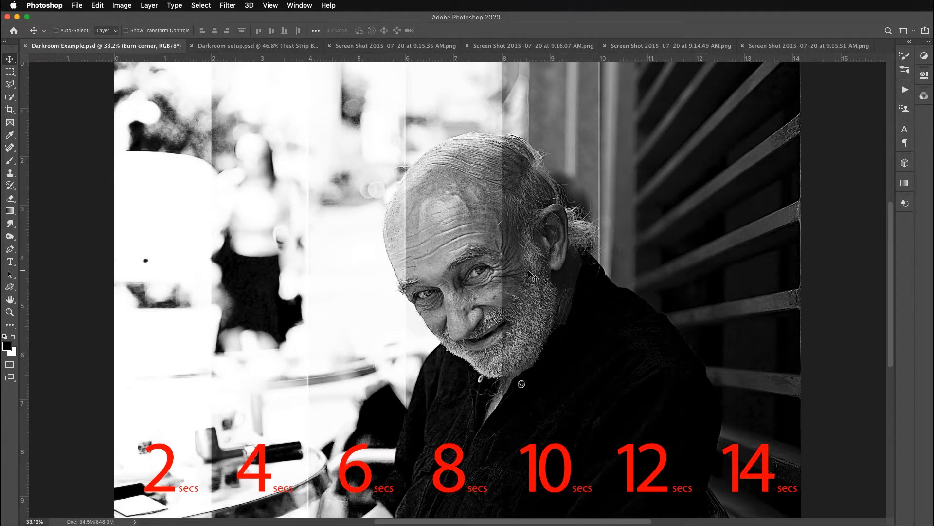
{"action": "mouse_move", "coordinate": [398, 261]}
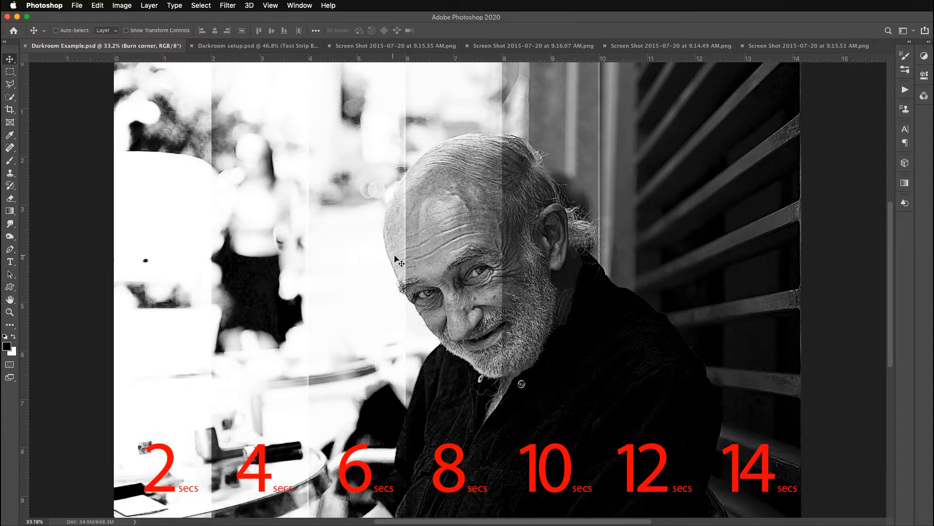
{"action": "mouse_move", "coordinate": [417, 268]}
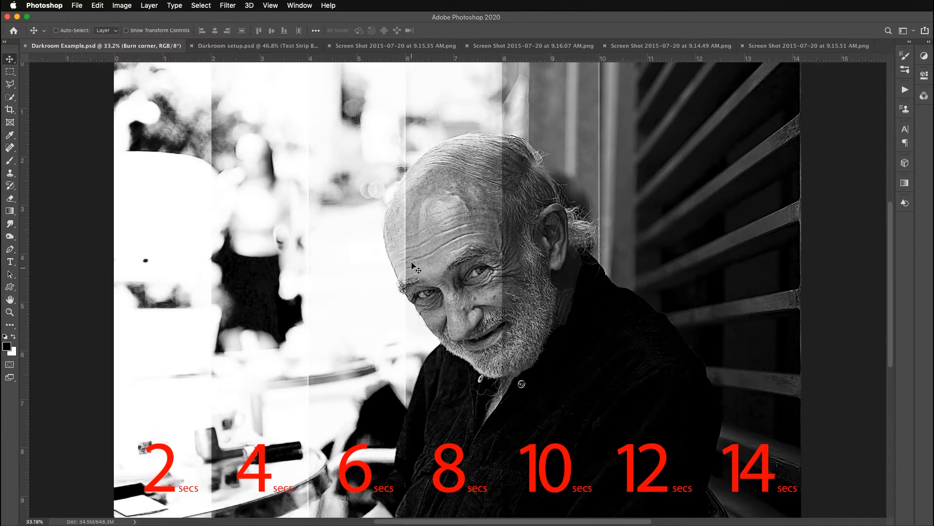
{"action": "mouse_move", "coordinate": [471, 319]}
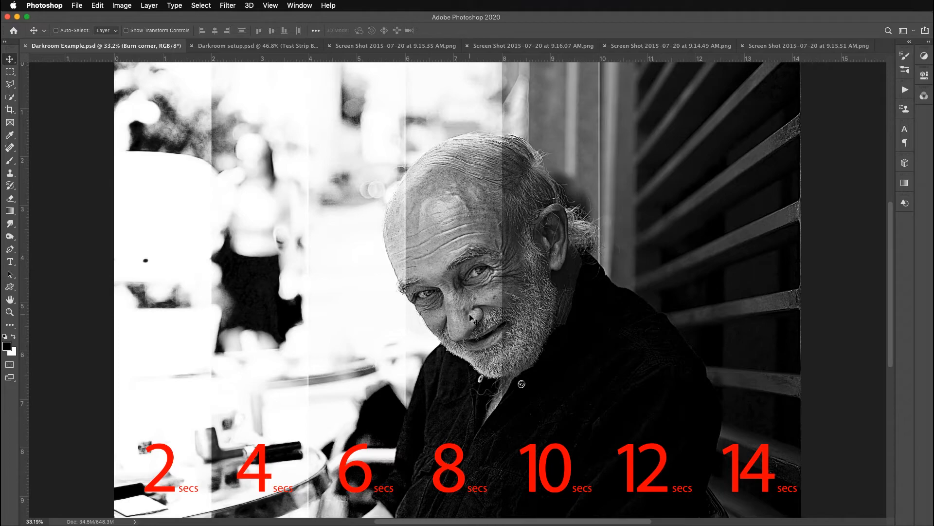
{"action": "mouse_move", "coordinate": [649, 478]}
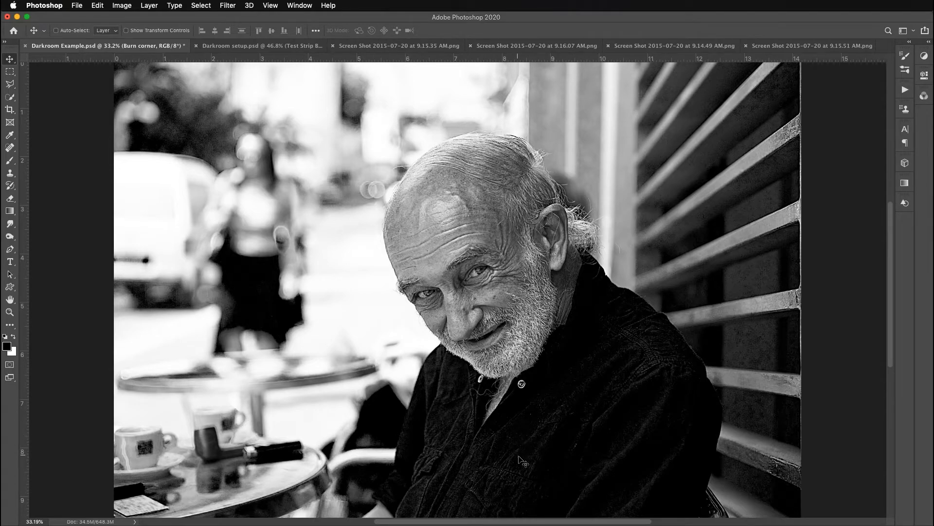
{"action": "mouse_move", "coordinate": [208, 270]}
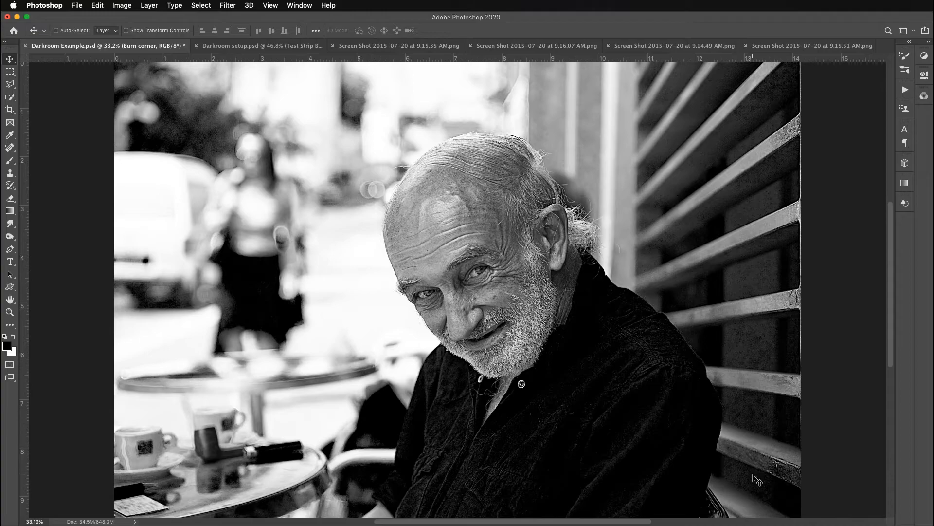
{"action": "mouse_move", "coordinate": [801, 351]}
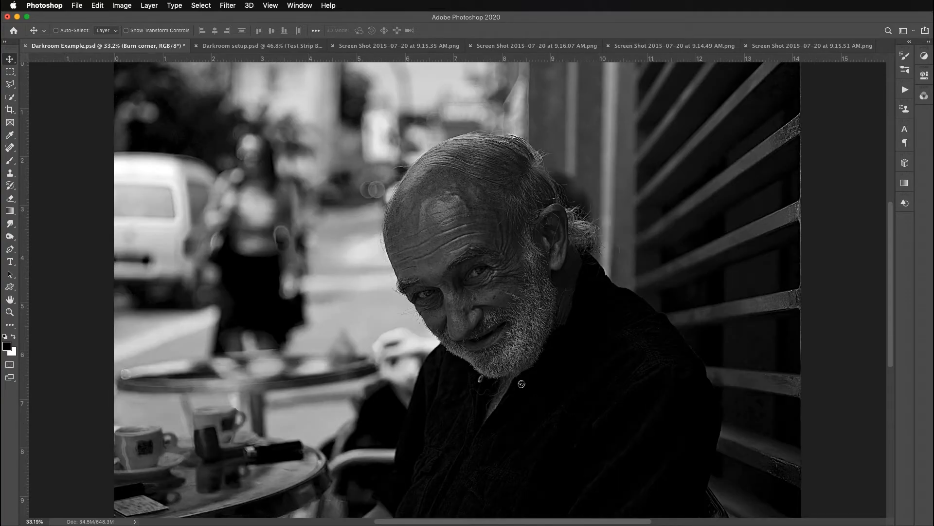
{"action": "mouse_move", "coordinate": [698, 221]}
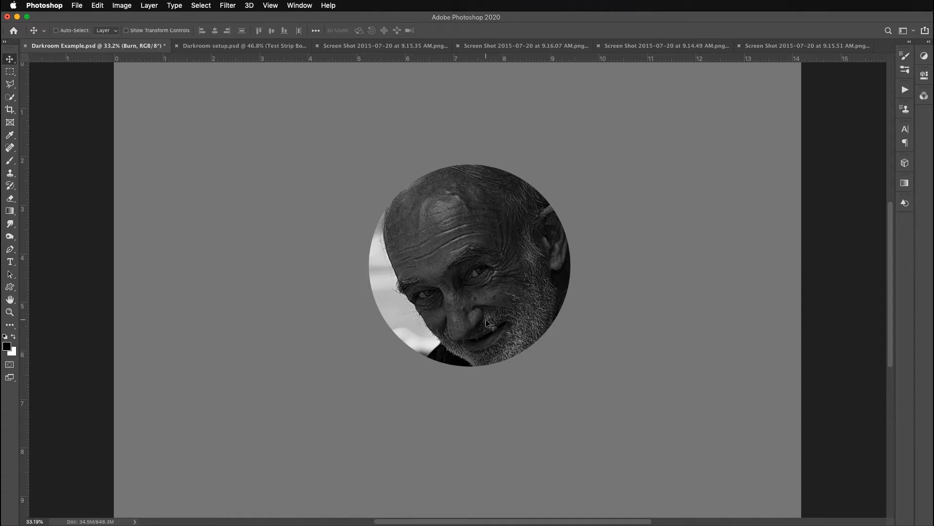
{"action": "mouse_move", "coordinate": [666, 358]}
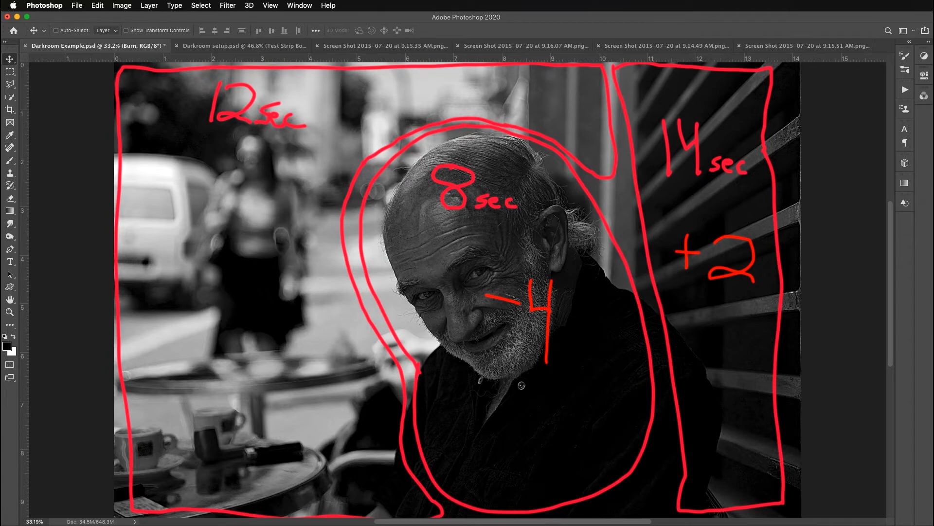
{"action": "mouse_move", "coordinate": [797, 229]}
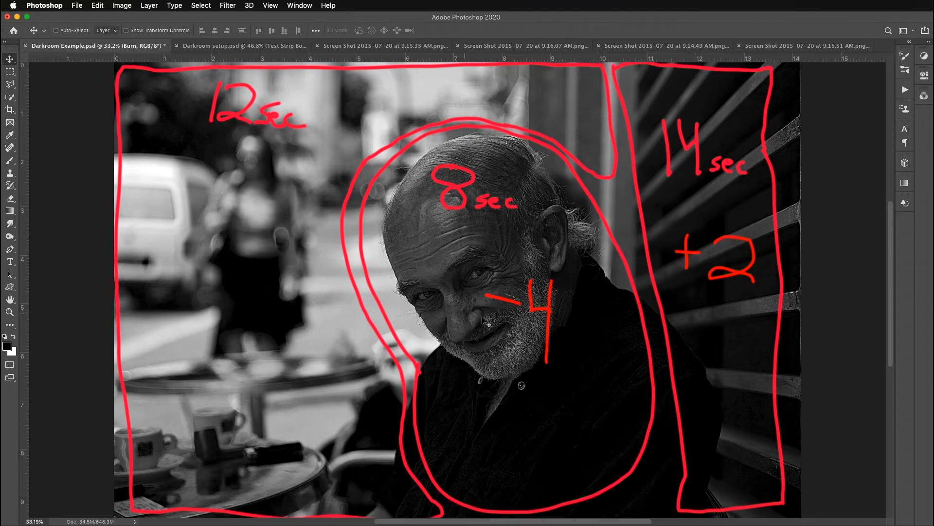
{"action": "mouse_move", "coordinate": [428, 141]}
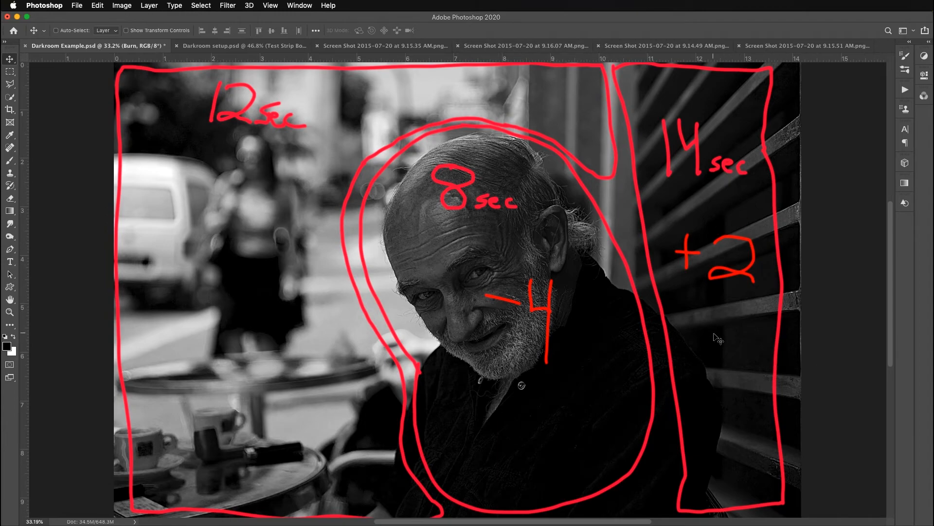
{"action": "mouse_move", "coordinate": [758, 368]}
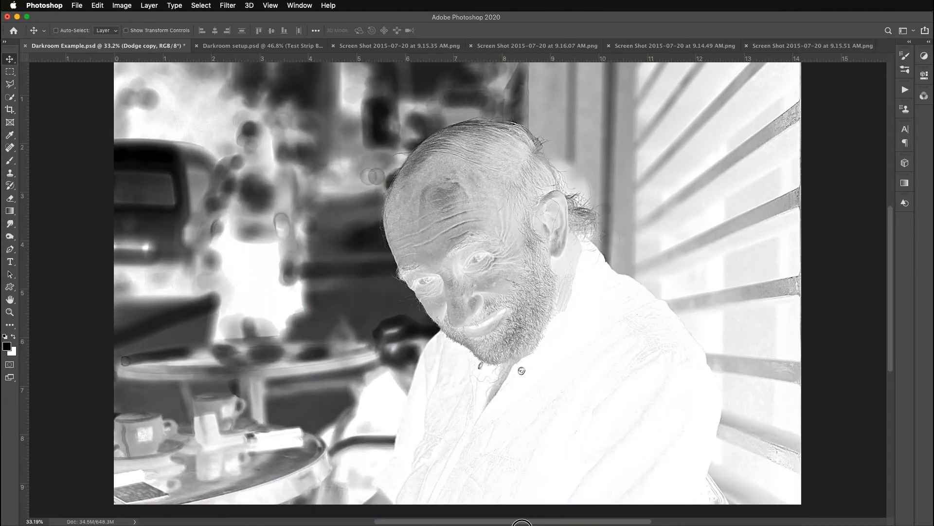
Scroll the Layers panel while viewing the Dodge copy layer's inverted portrait
{"action": "scroll", "scroll_direction": "down", "scroll_amount": 3}
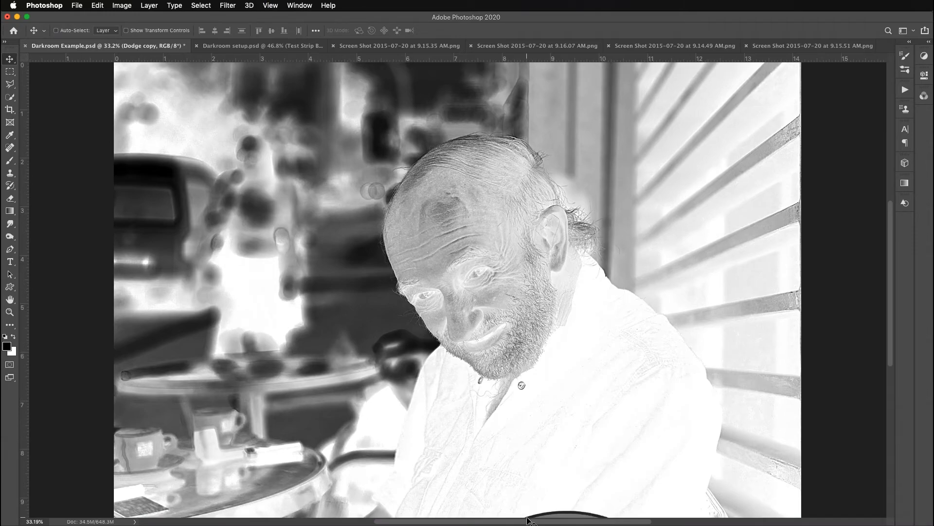